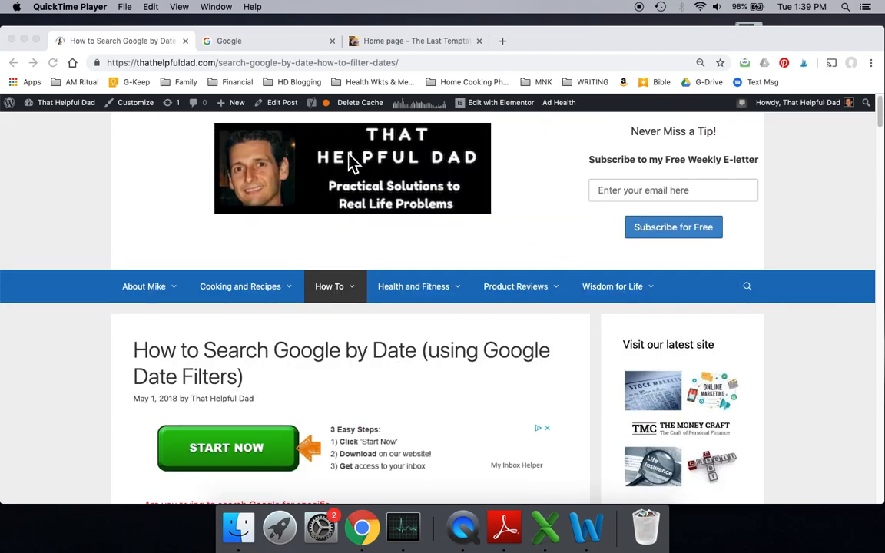
mouse_move(364, 203)
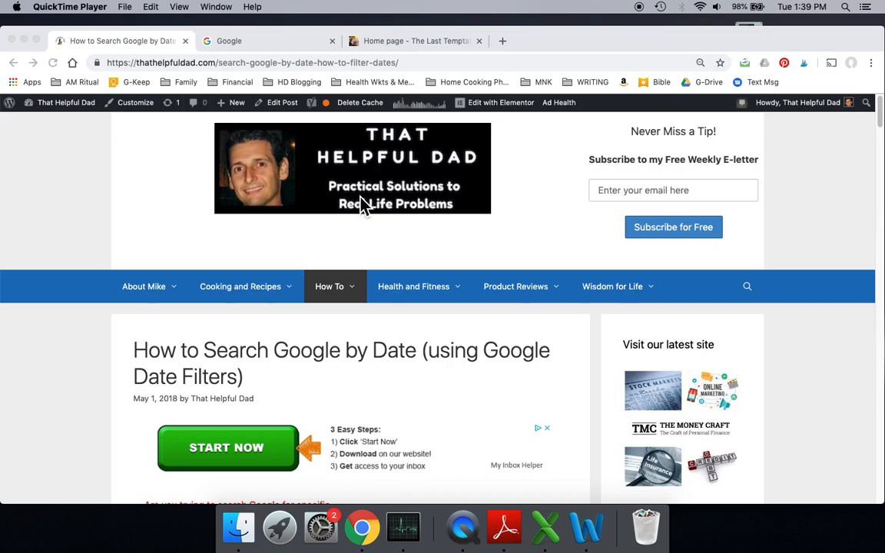
Run a Google search for 'book of revelation' via the autocomplete suggestion, showing ~116 million results.
scroll(down, 3)
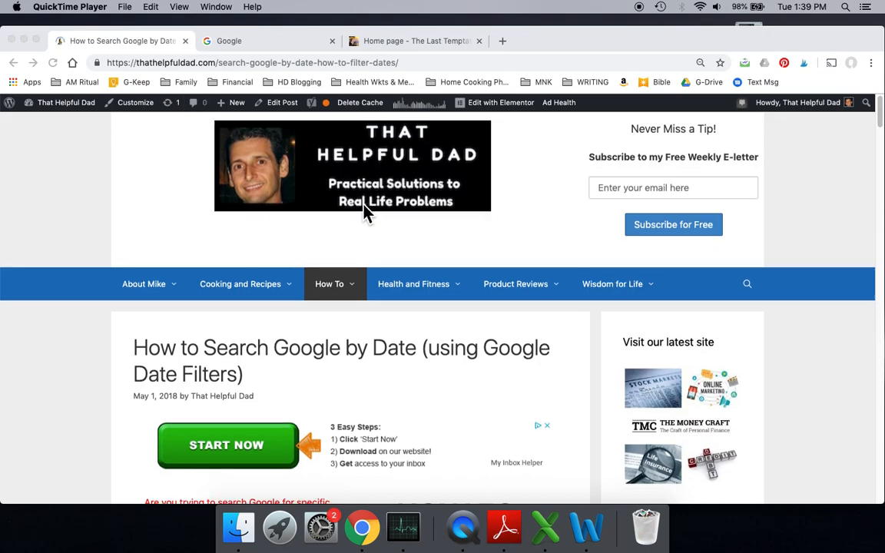
scroll(down, 3)
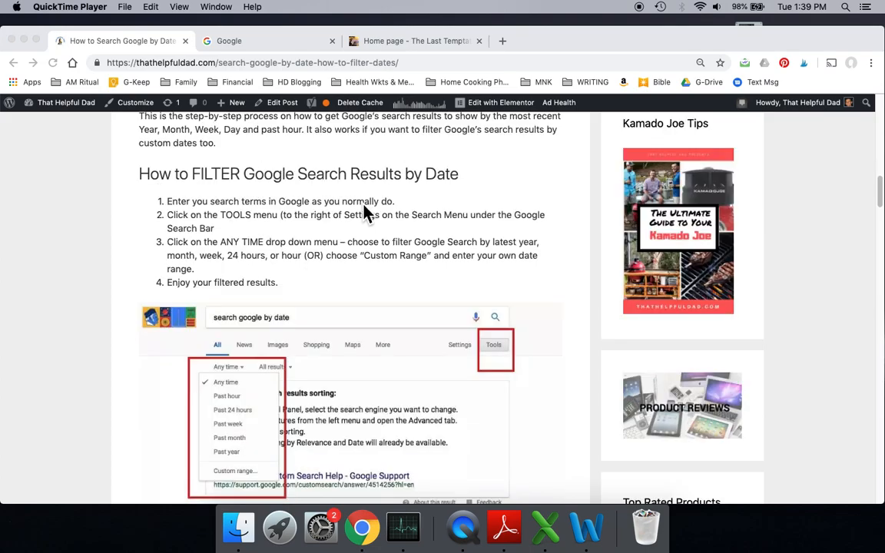
scroll(down, 3)
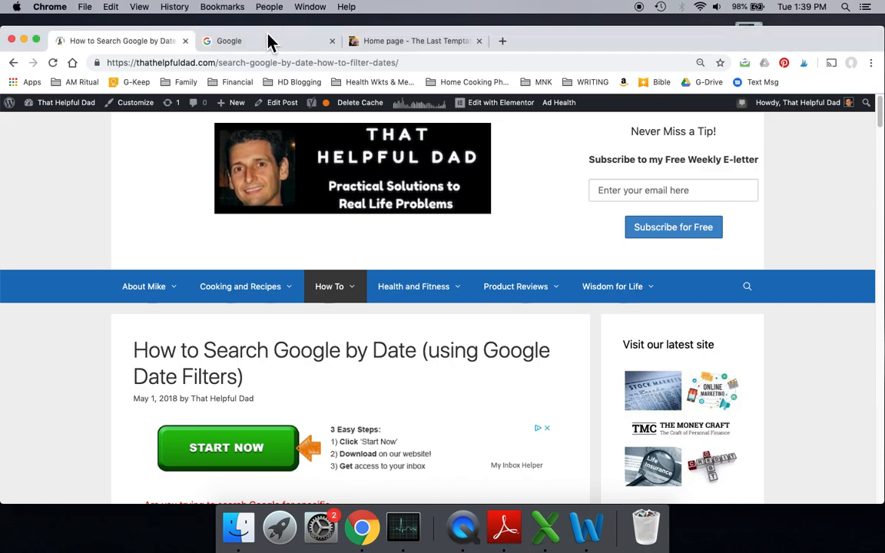
click(229, 40)
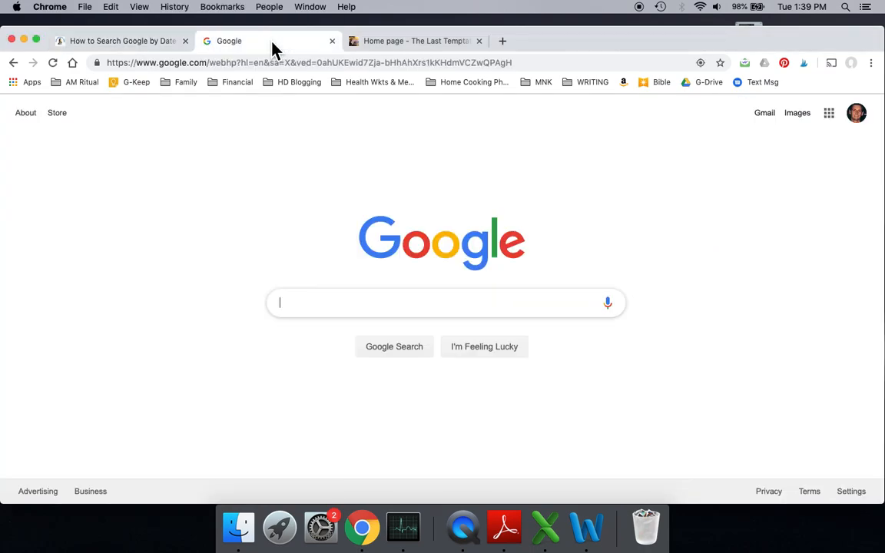
text(b)
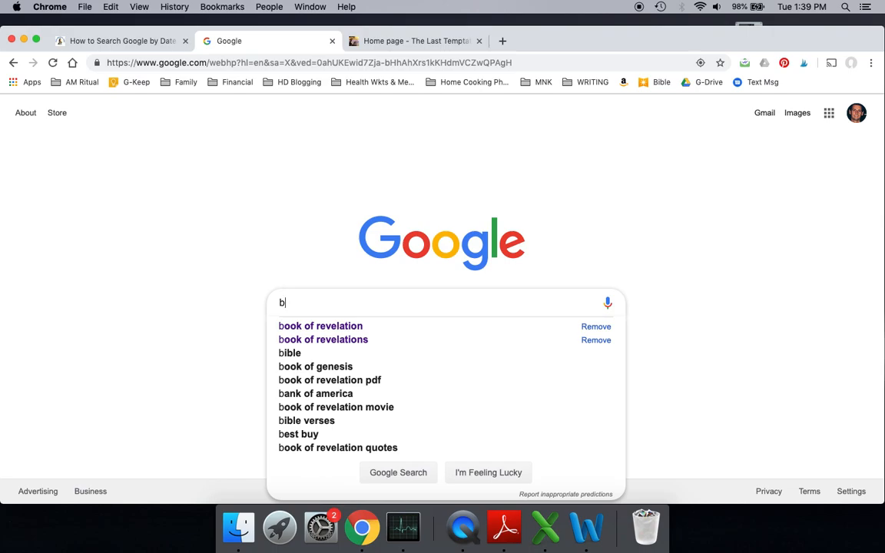
click(319, 325)
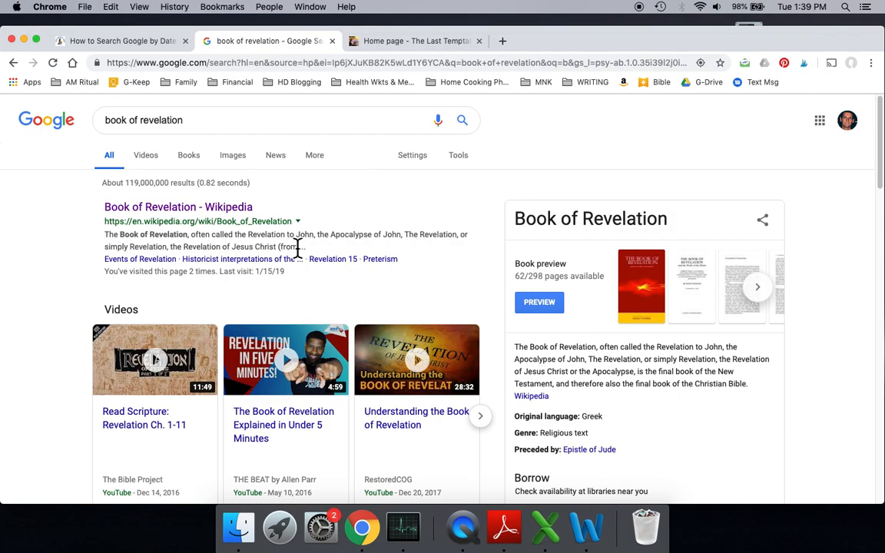
mouse_move(171, 206)
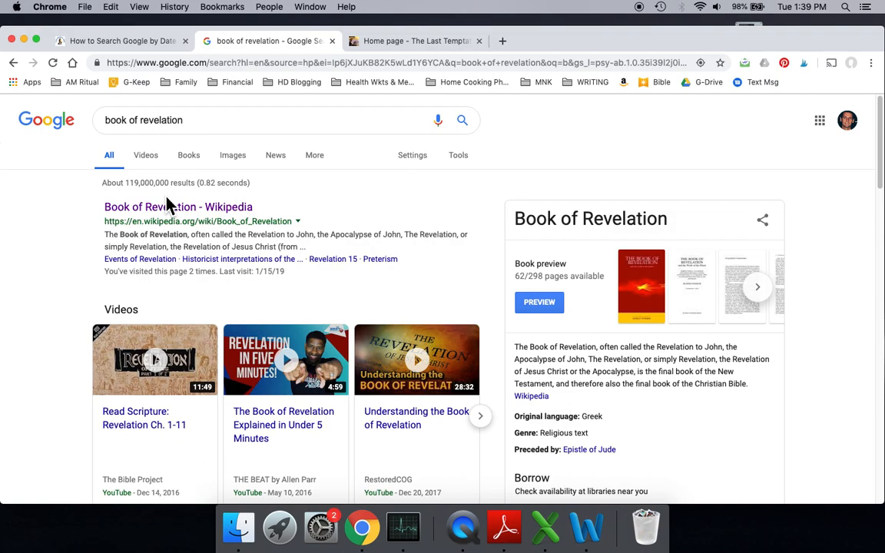
mouse_move(190, 206)
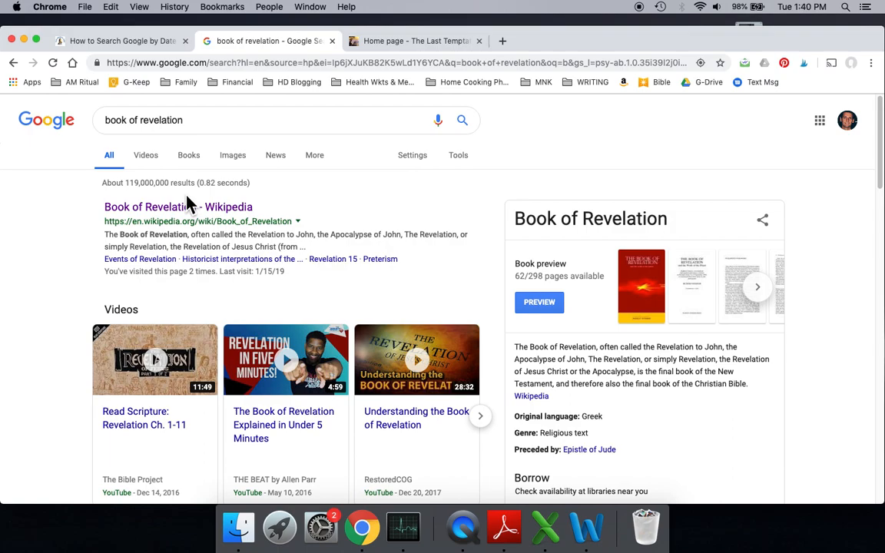
mouse_move(126, 183)
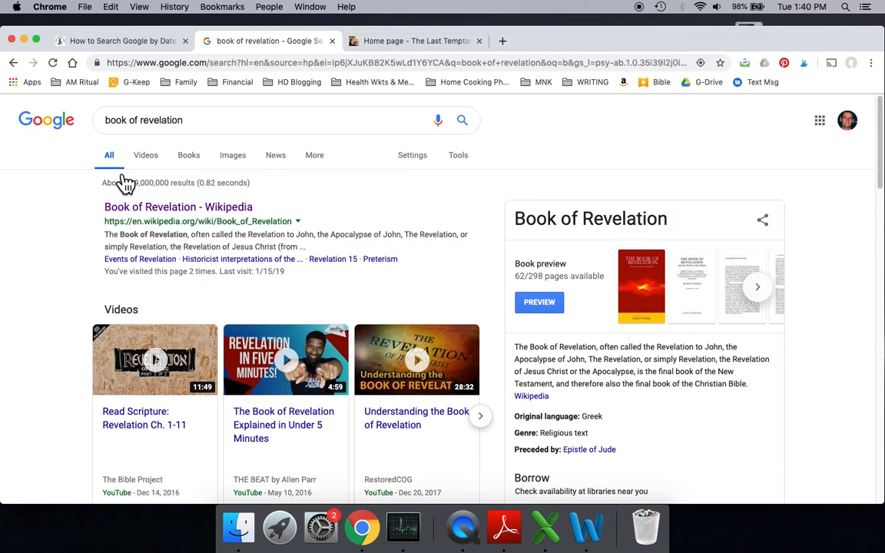
mouse_move(124, 175)
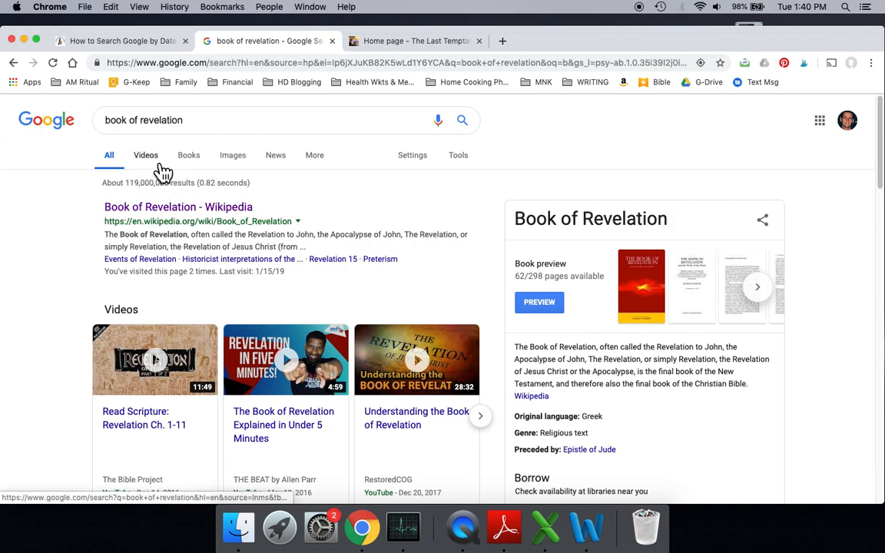
click(143, 153)
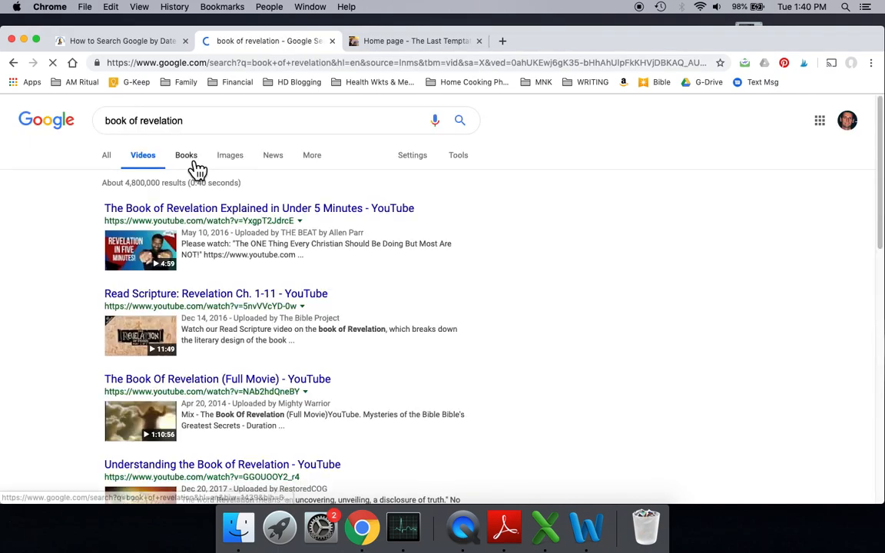
click(186, 153)
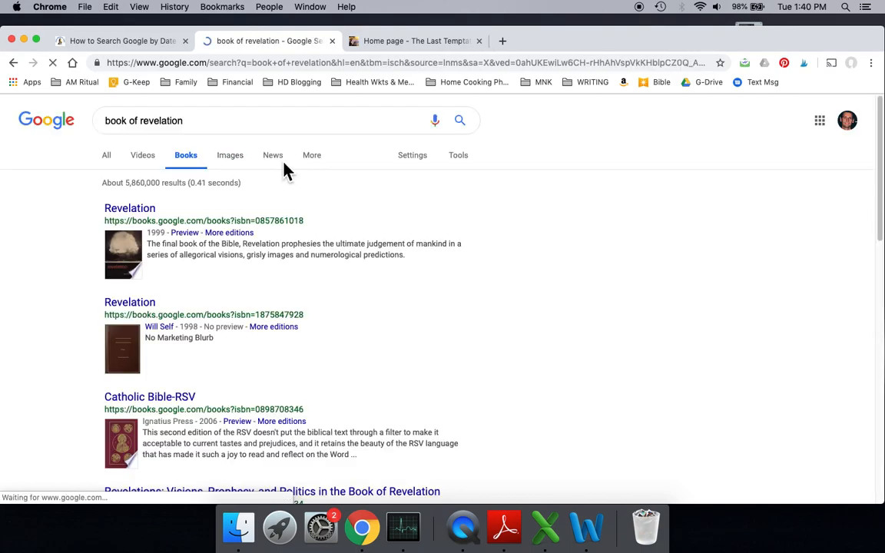
click(230, 154)
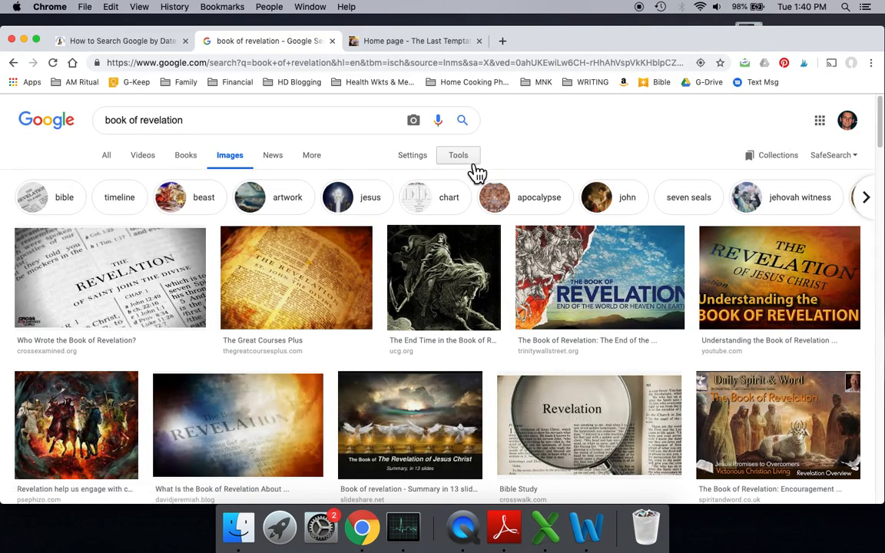
click(109, 153)
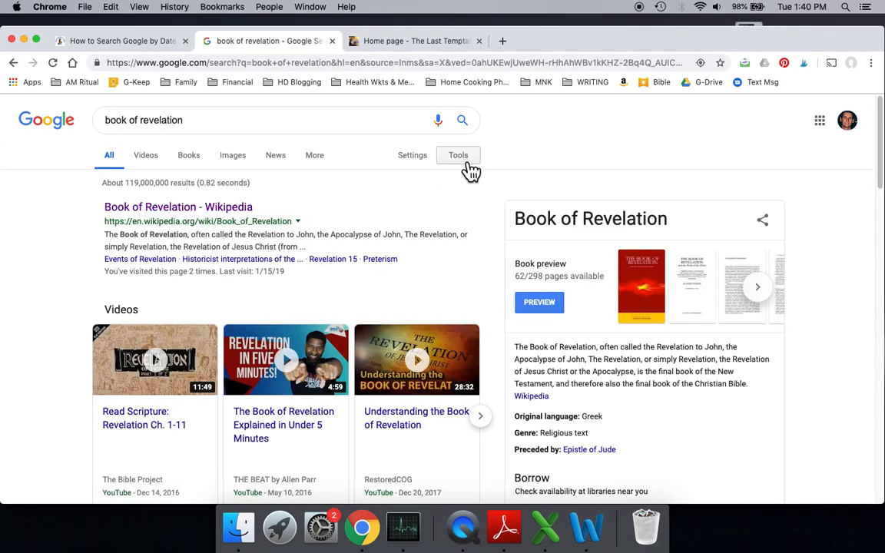
Limit the results to the Past hour using the Tools time-range filter.
click(458, 153)
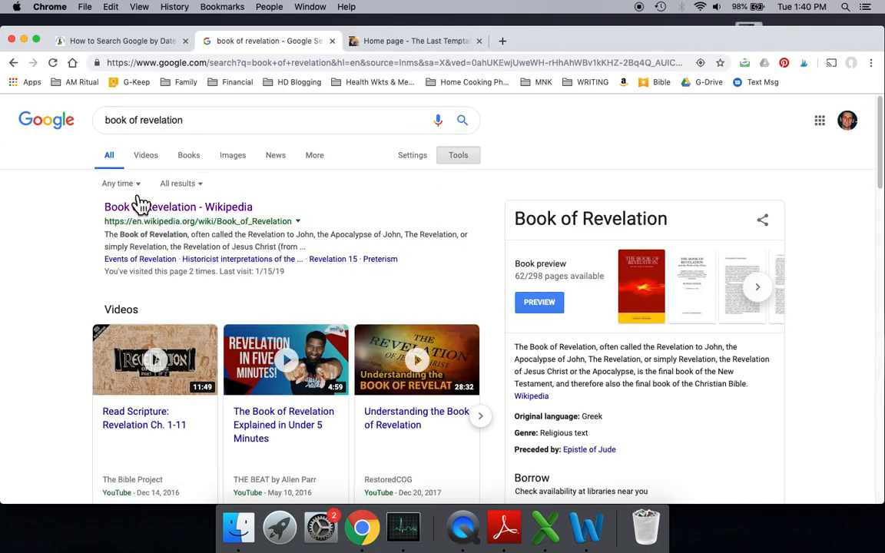
mouse_move(141, 203)
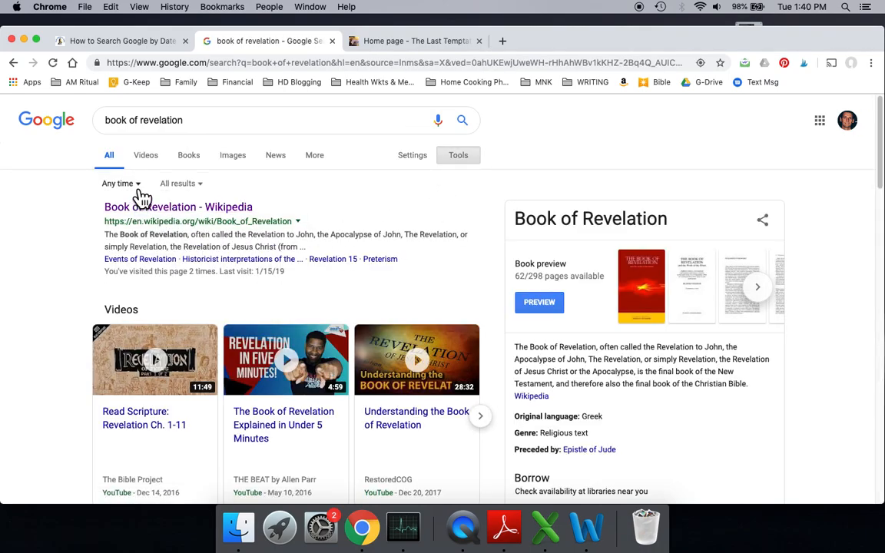
click(117, 182)
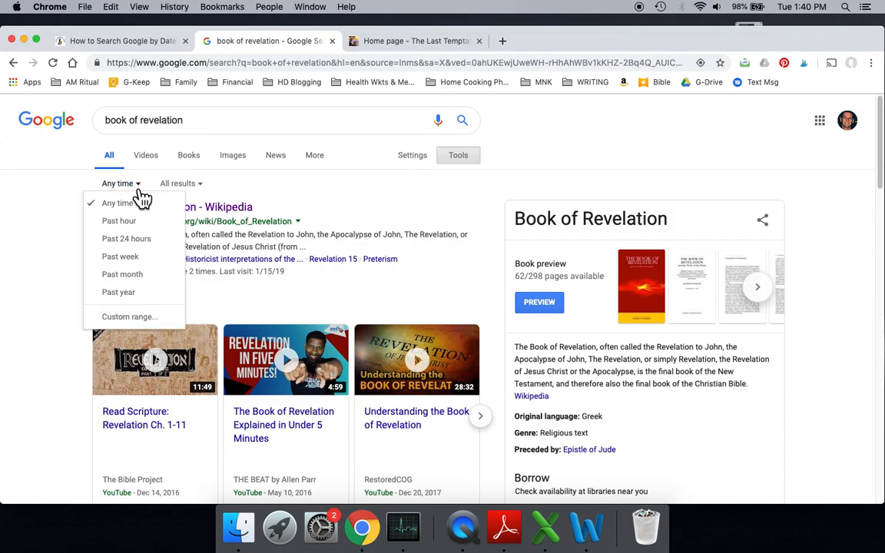
mouse_move(150, 214)
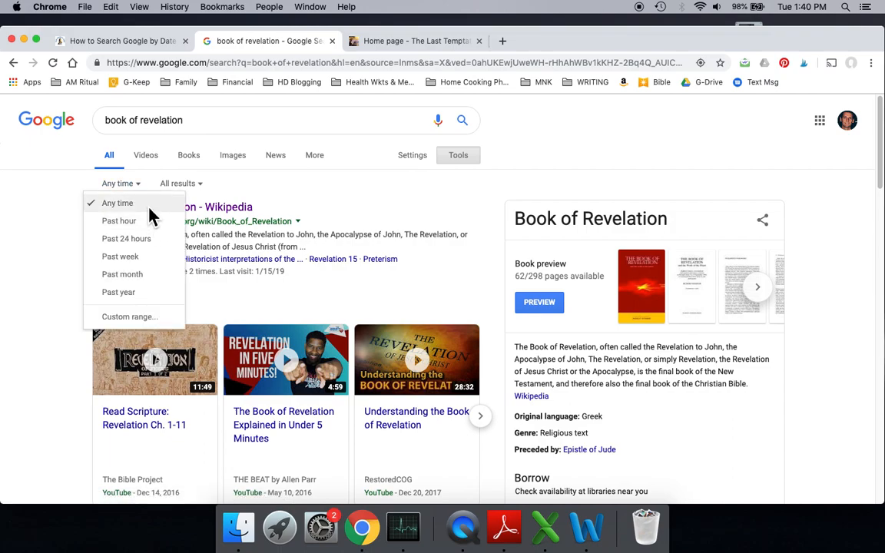
mouse_move(153, 270)
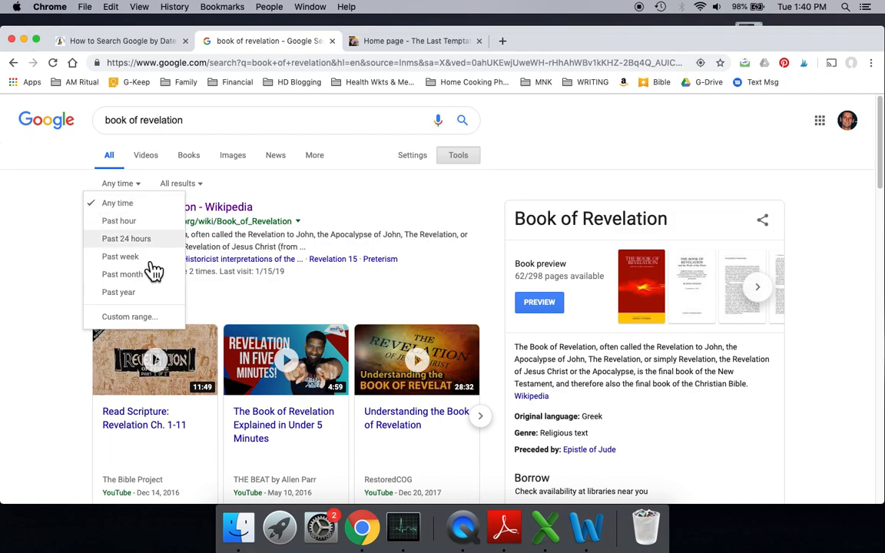
mouse_move(158, 293)
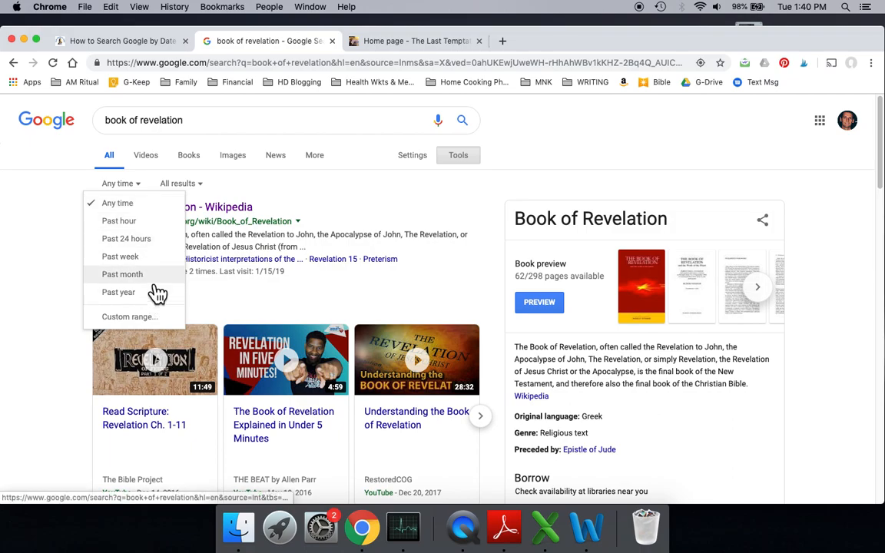
mouse_move(154, 255)
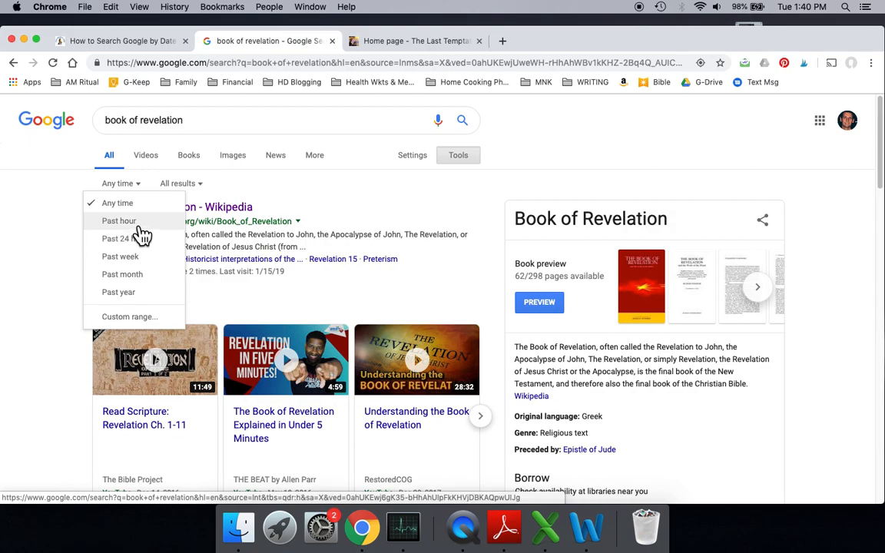
click(118, 221)
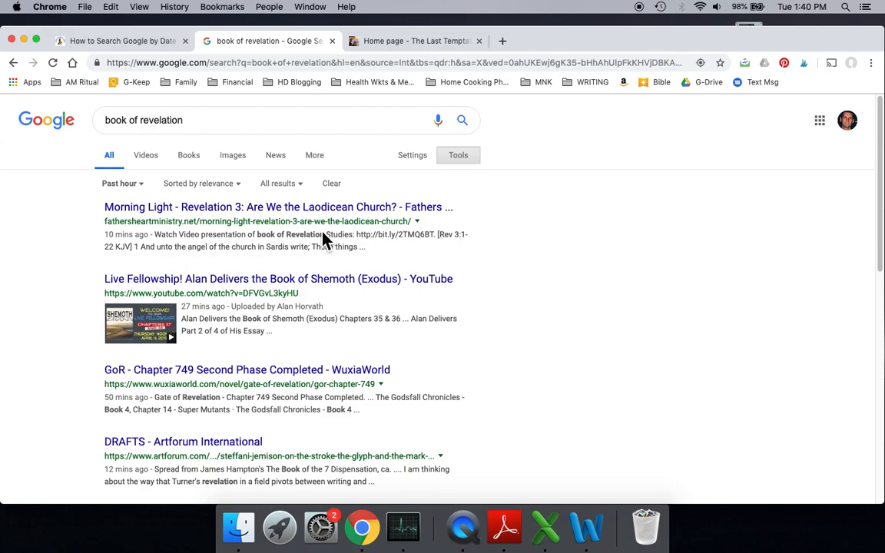
mouse_move(284, 252)
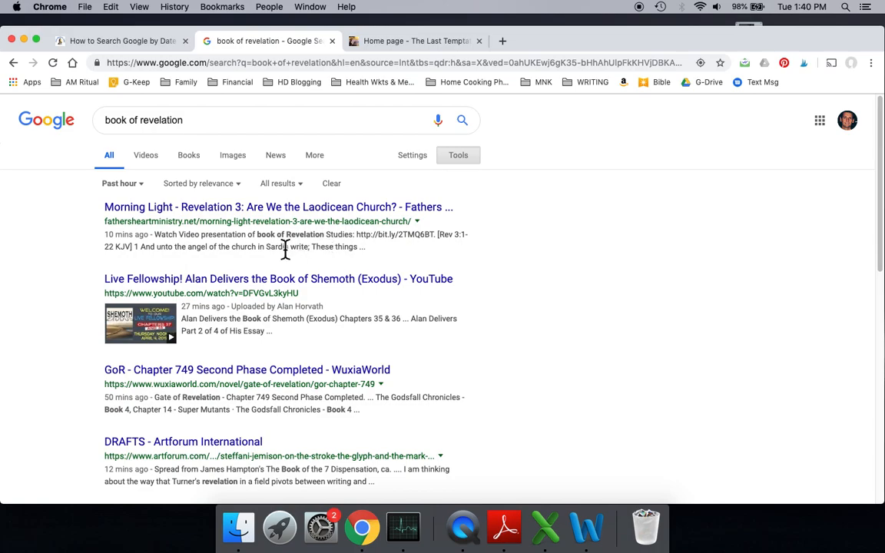
mouse_move(147, 198)
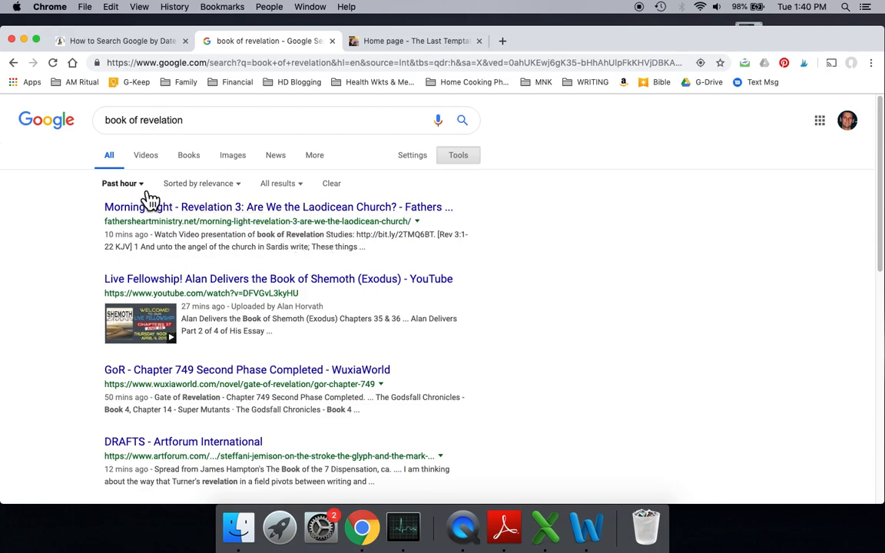
mouse_move(233, 187)
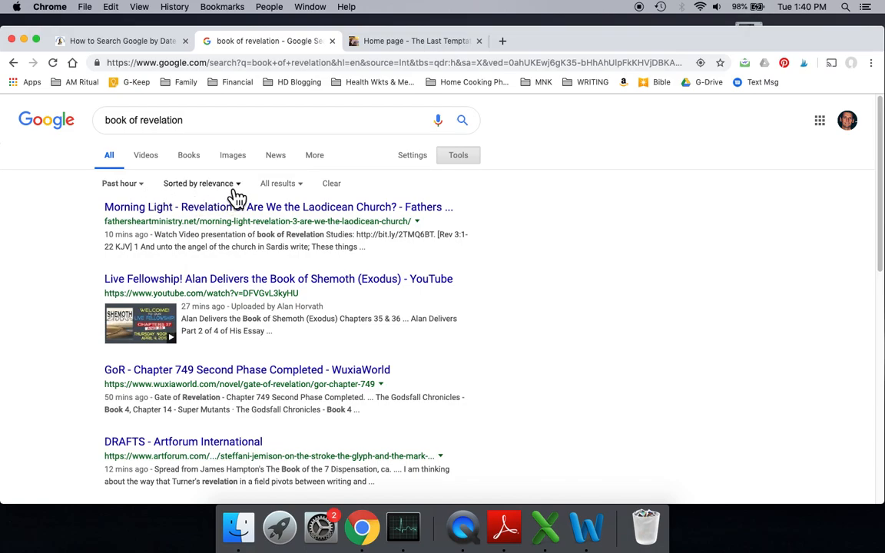
Filter results to the Past week and sort them by date, newest first.
click(120, 183)
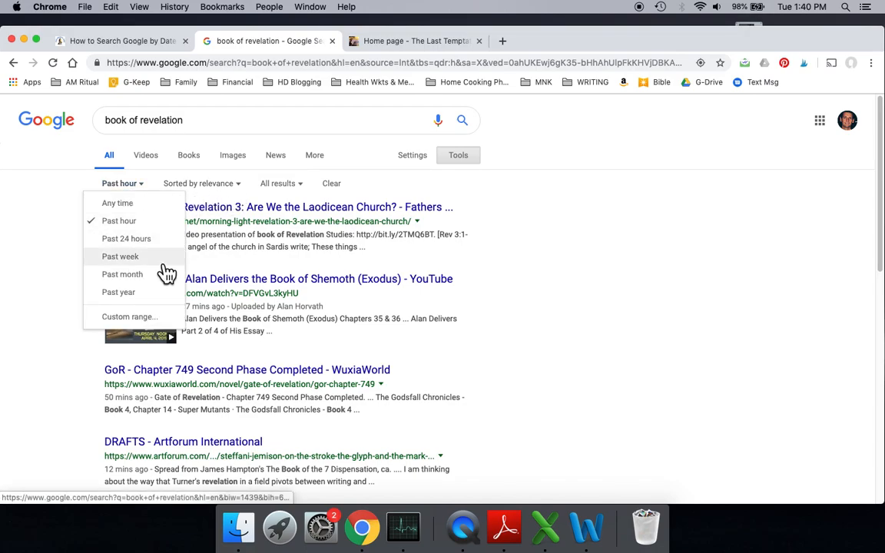
click(120, 256)
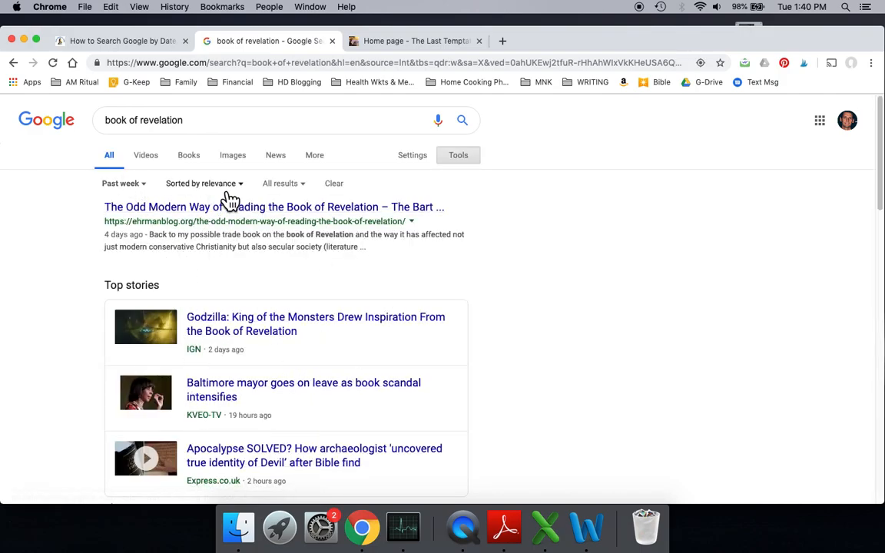
click(200, 183)
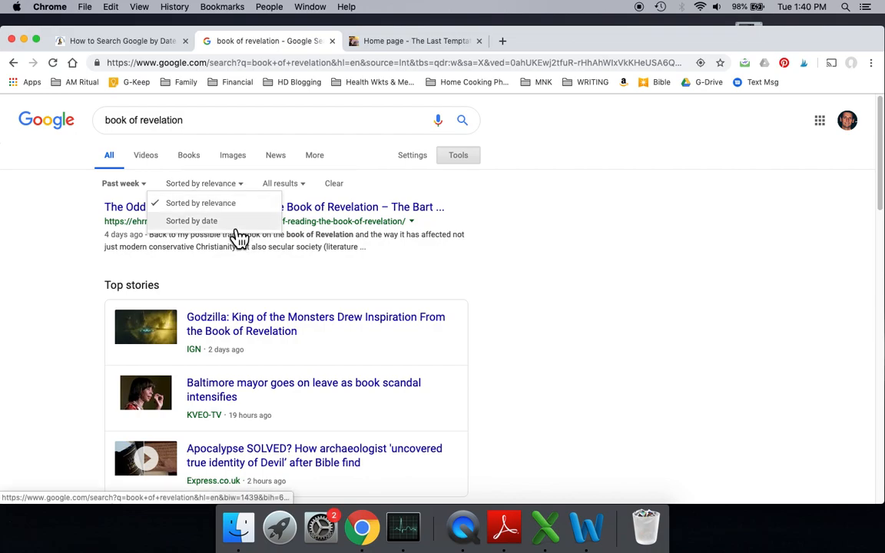
click(191, 221)
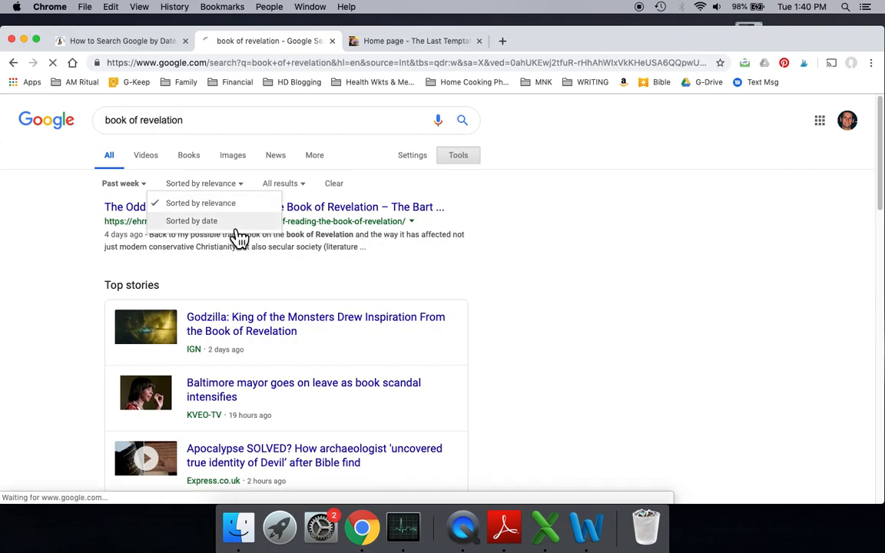
click(190, 221)
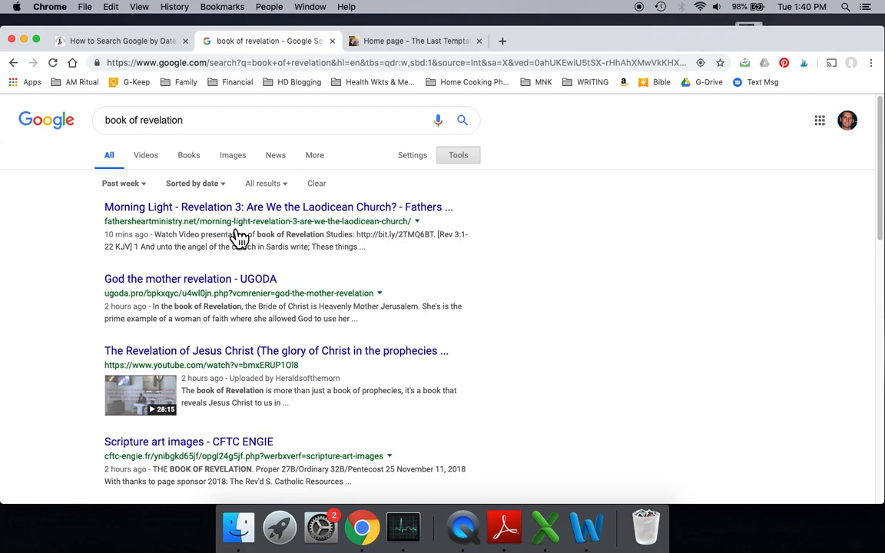
mouse_move(135, 238)
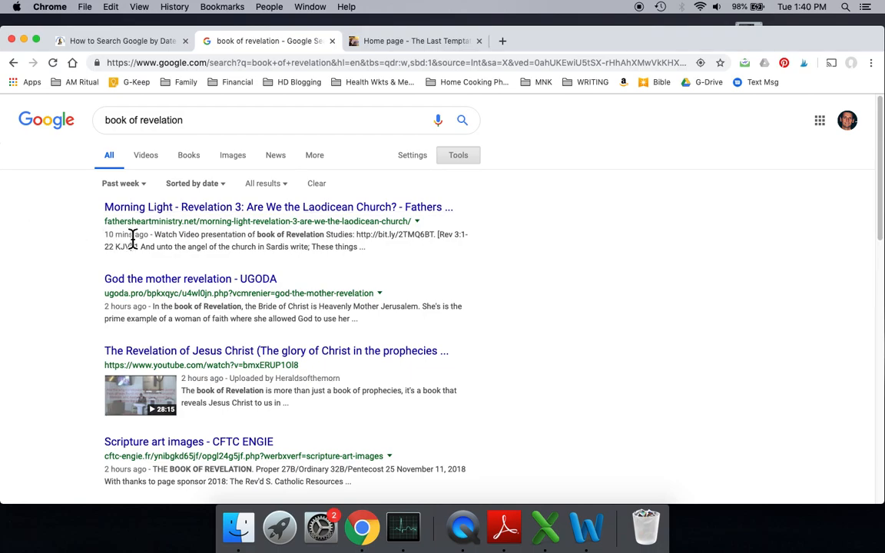
scroll(down, 3)
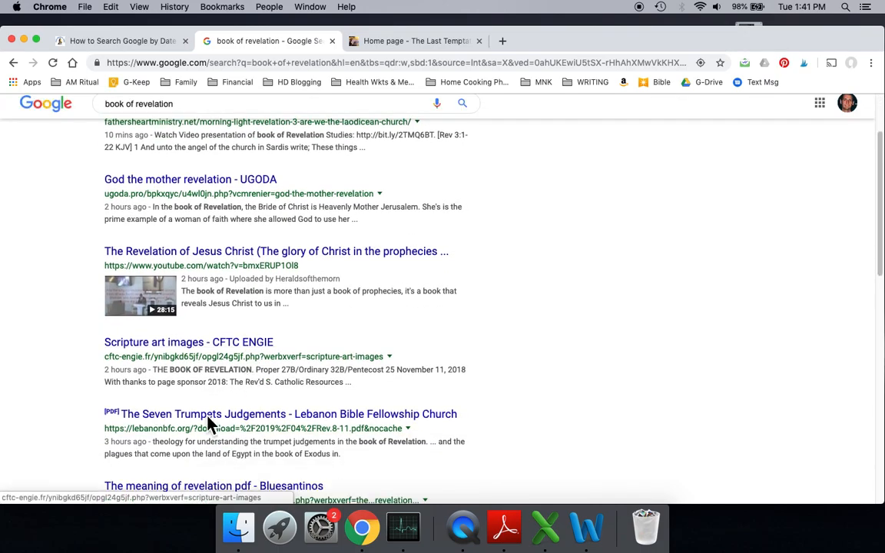
scroll(down, 3)
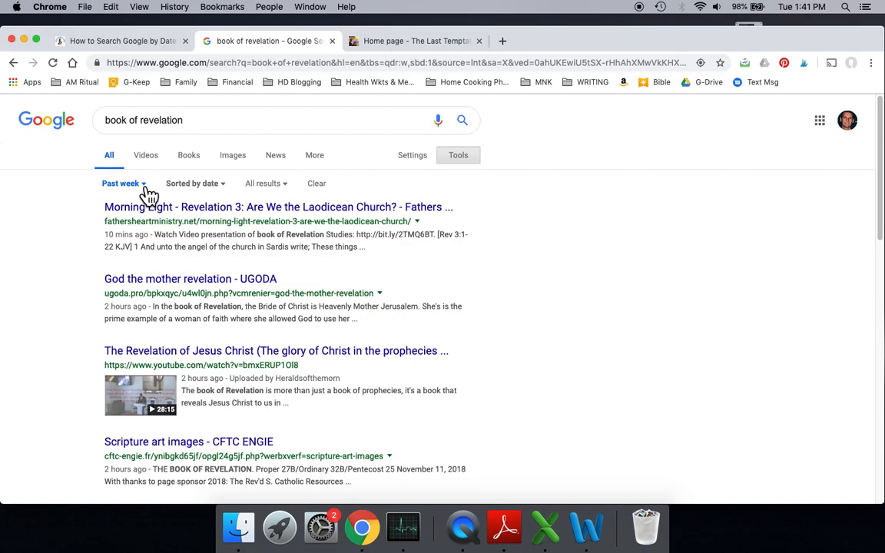
Reopen the Past week time-range dropdown to show the period choices.
click(119, 183)
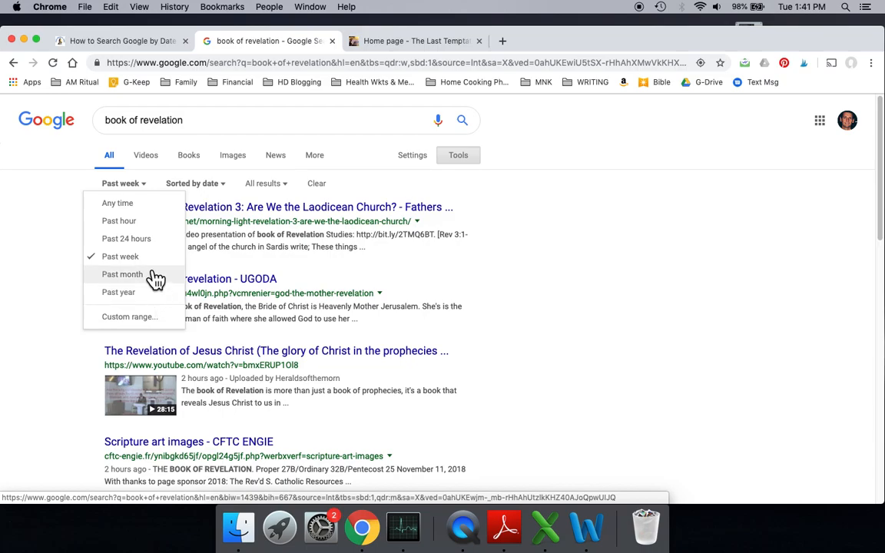
mouse_move(219, 199)
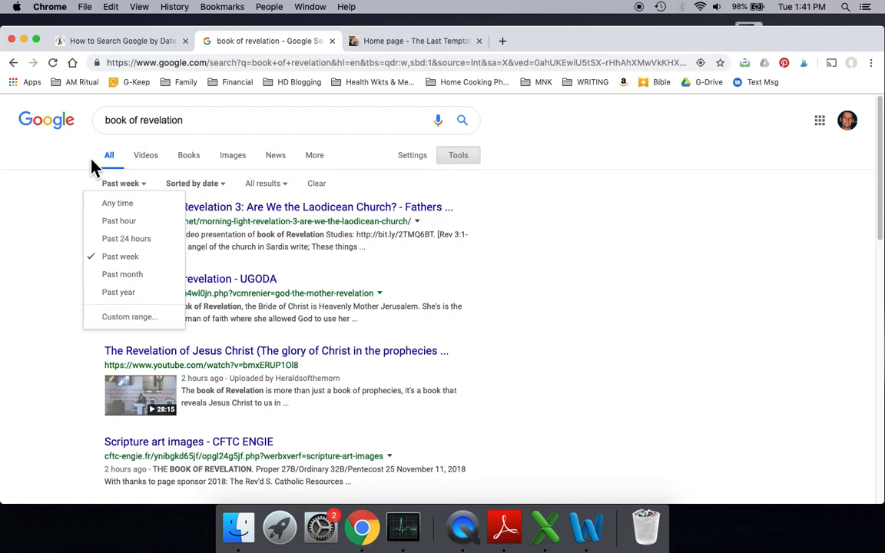
mouse_move(353, 169)
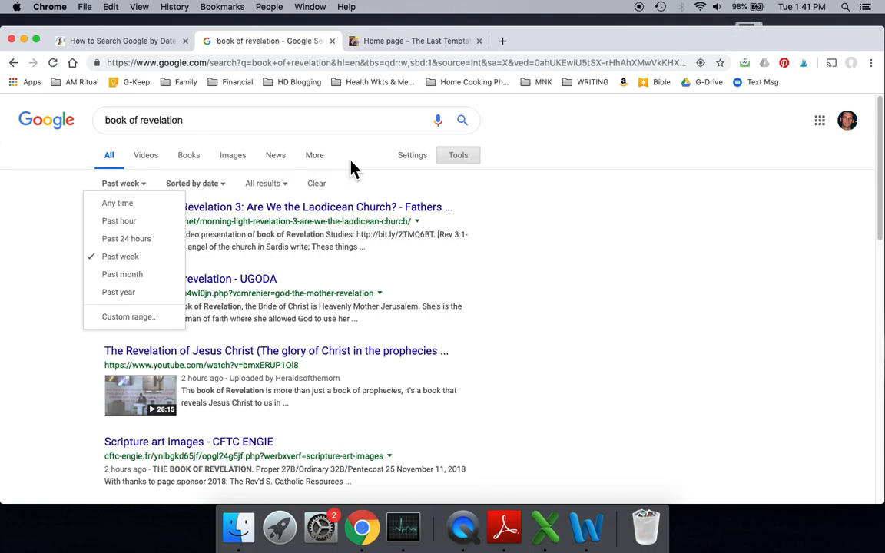
mouse_move(482, 175)
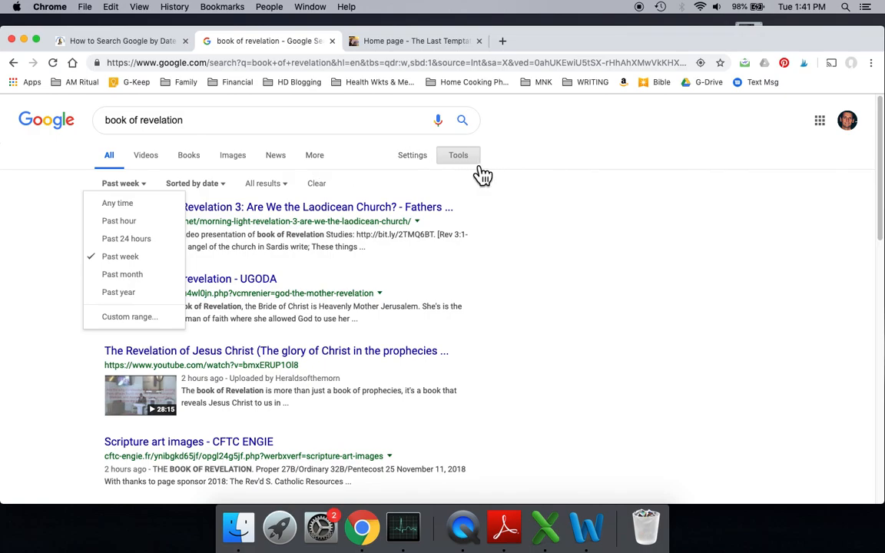
mouse_move(129, 316)
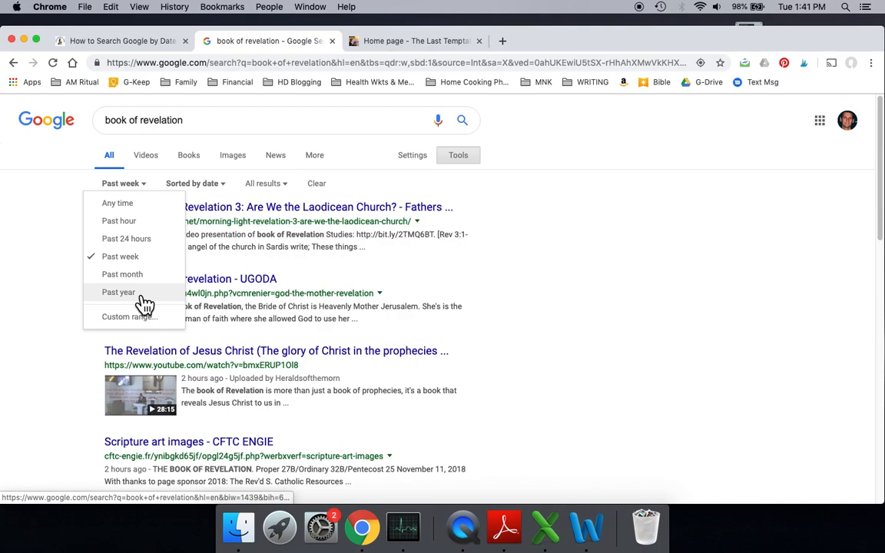
mouse_move(198, 218)
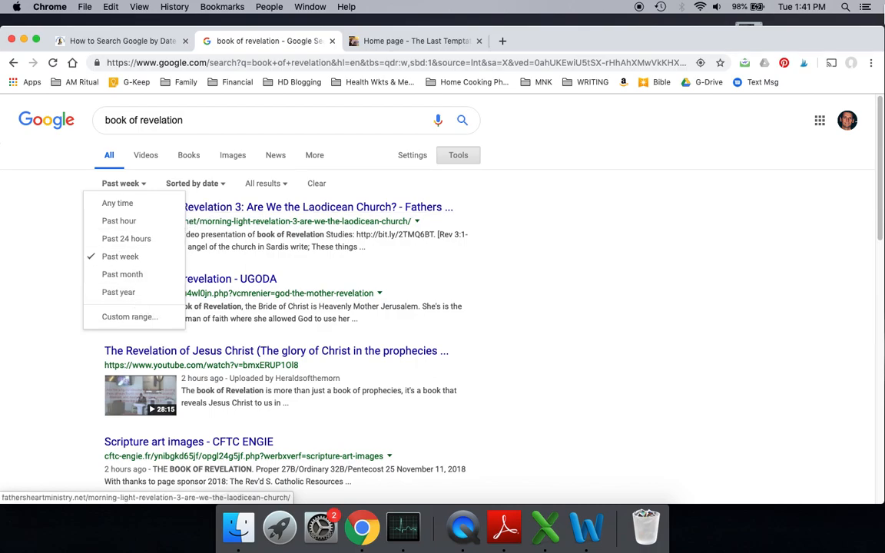
mouse_move(871, 65)
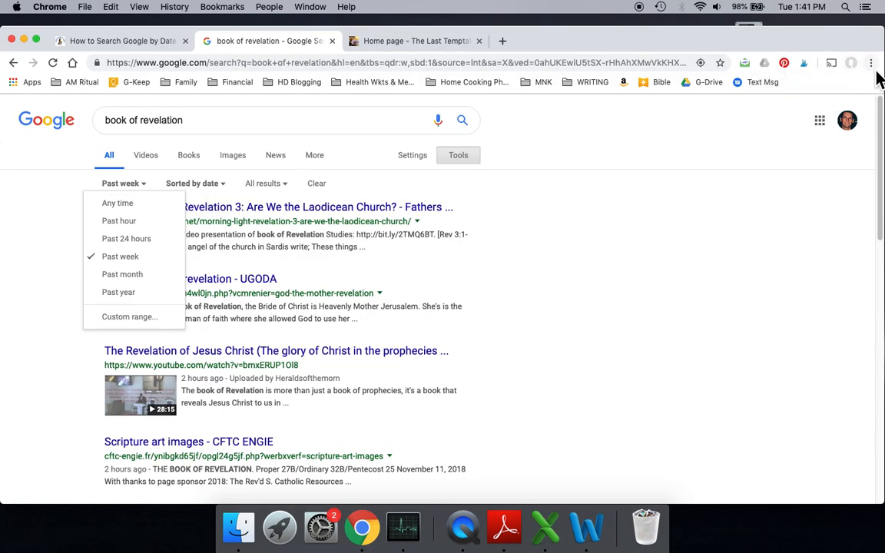
mouse_move(870, 63)
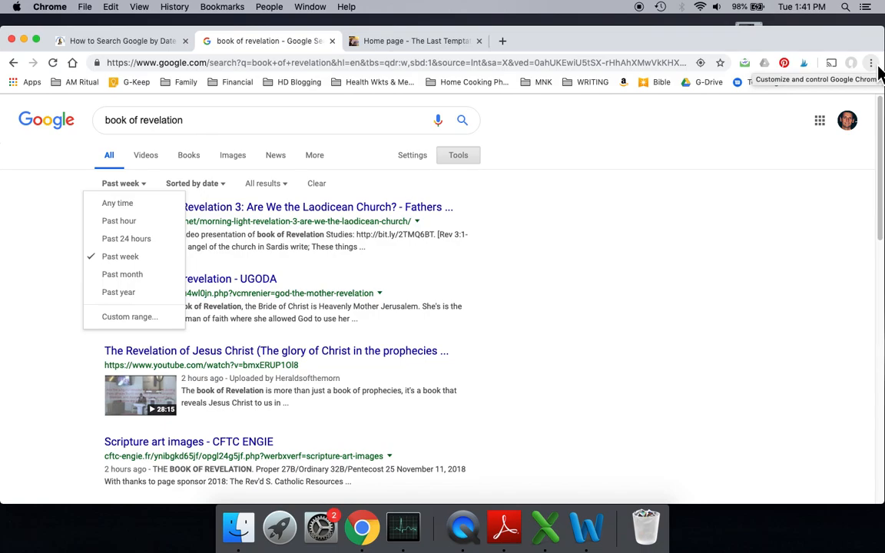
mouse_move(126, 316)
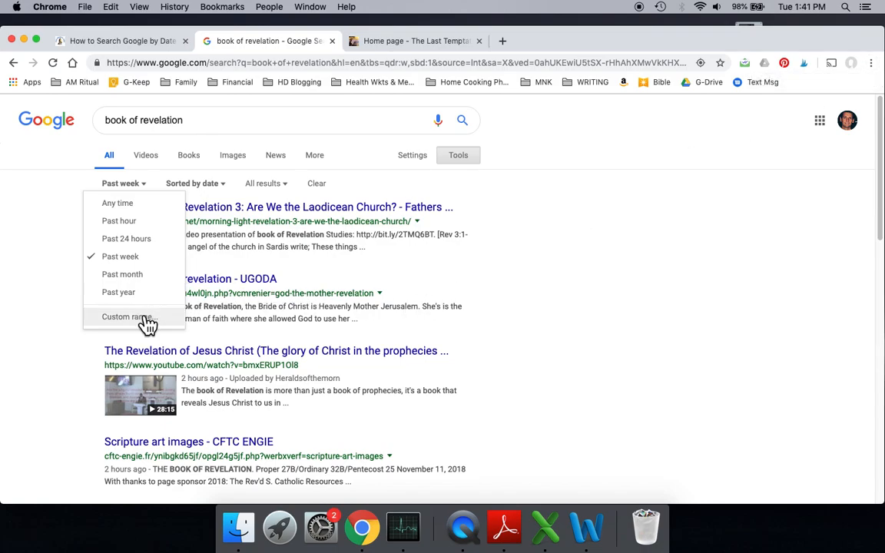
Apply a Custom range from 1/1/1980 to 1/1/1990 to the results.
click(126, 316)
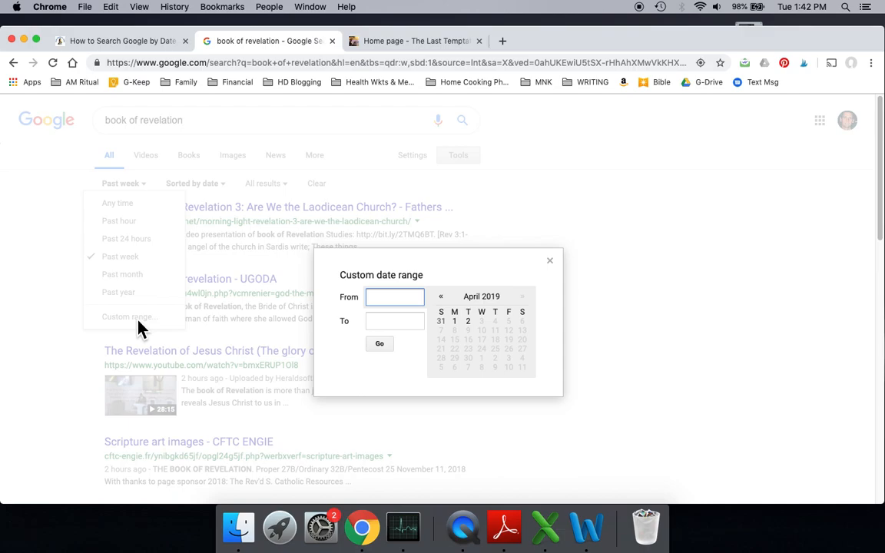
mouse_move(264, 318)
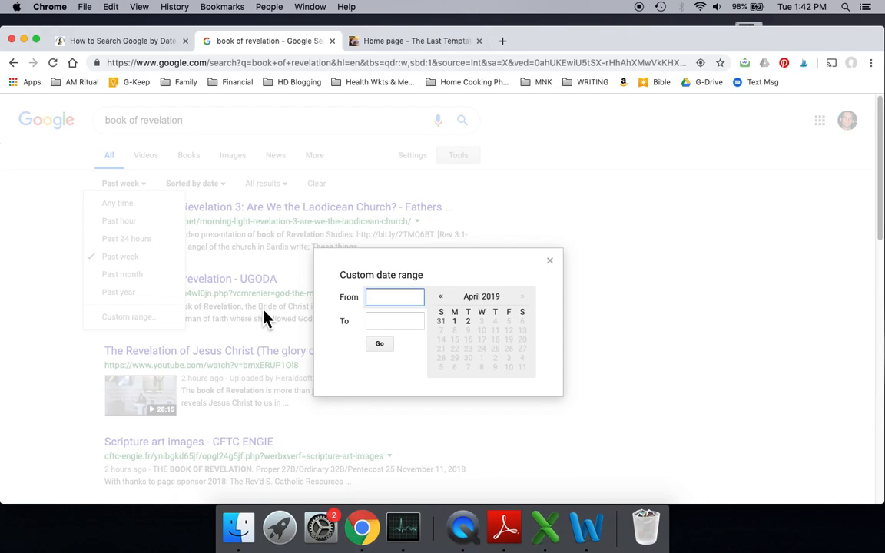
text(1/1/1980)
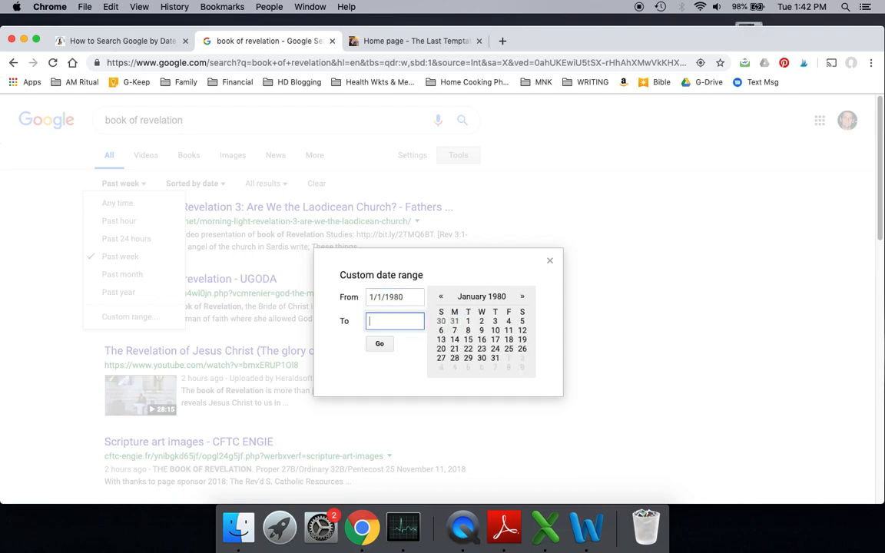
text(1/1/1990)
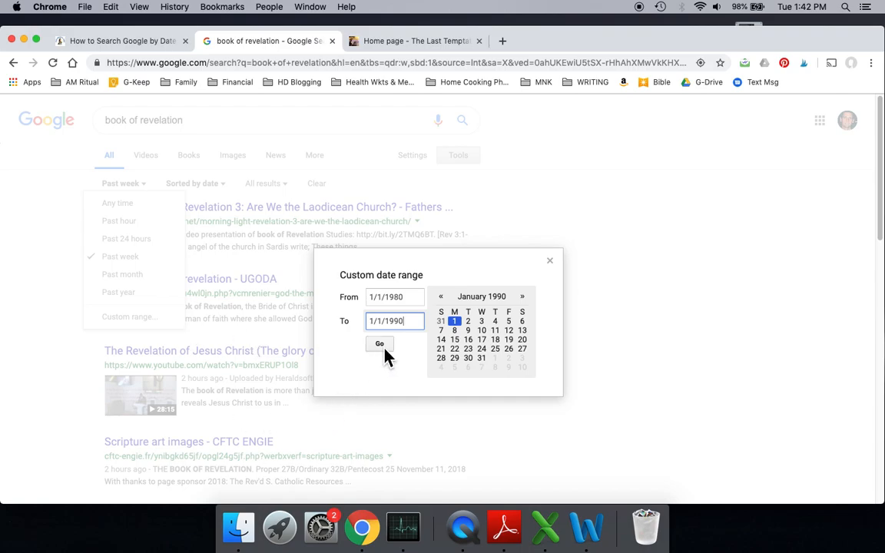
click(378, 344)
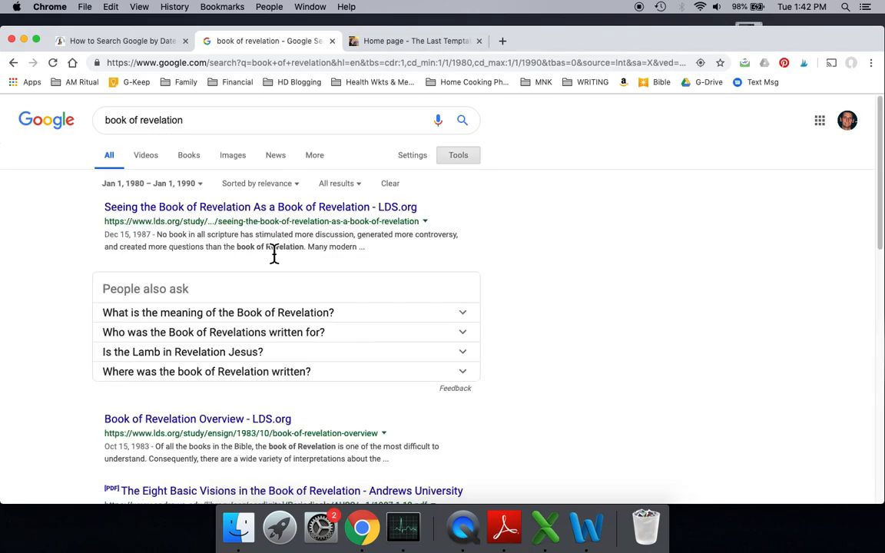
mouse_move(144, 247)
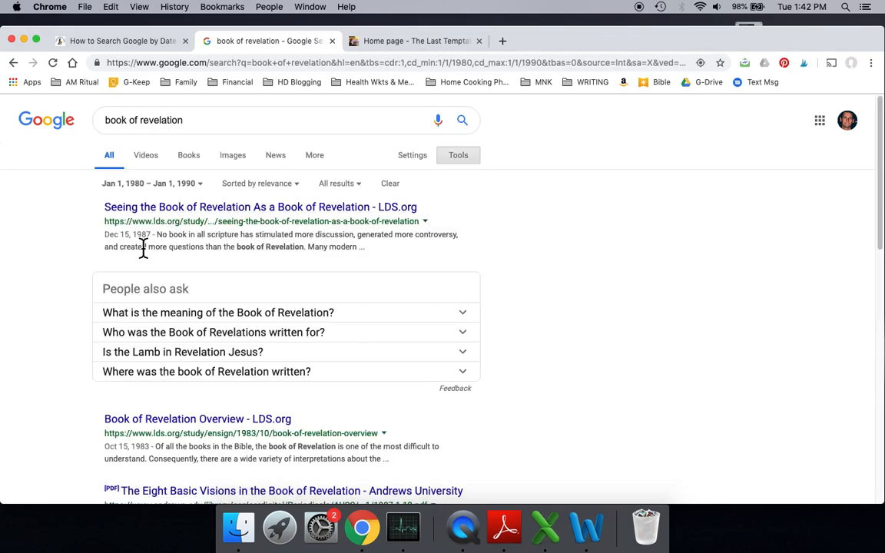
scroll(down, 3)
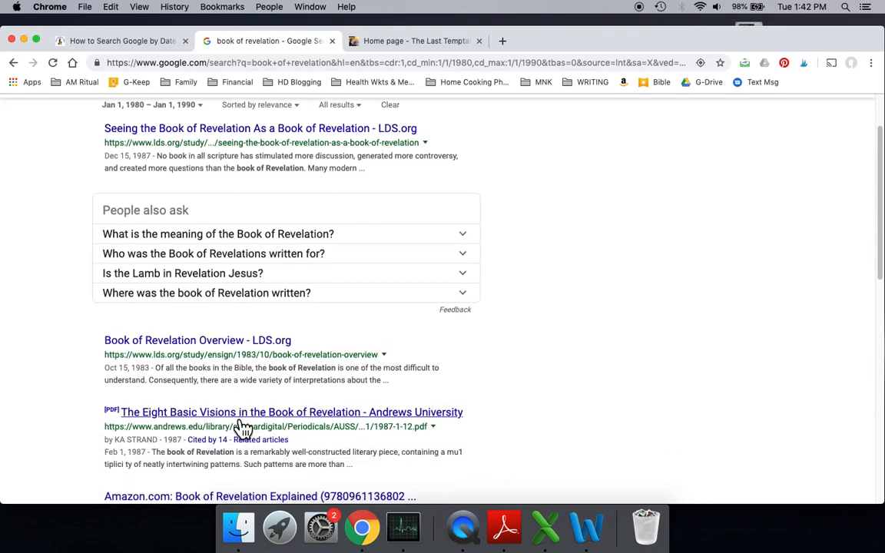
scroll(up, 3)
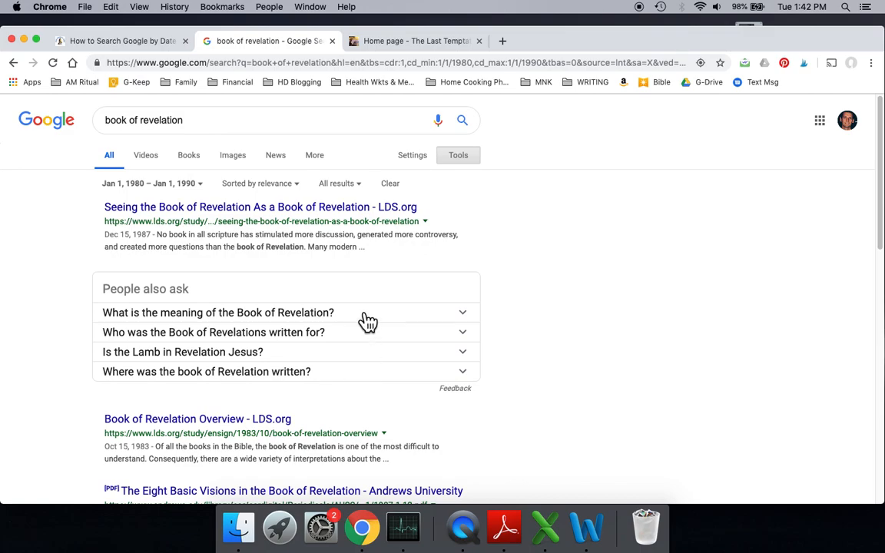
mouse_move(166, 200)
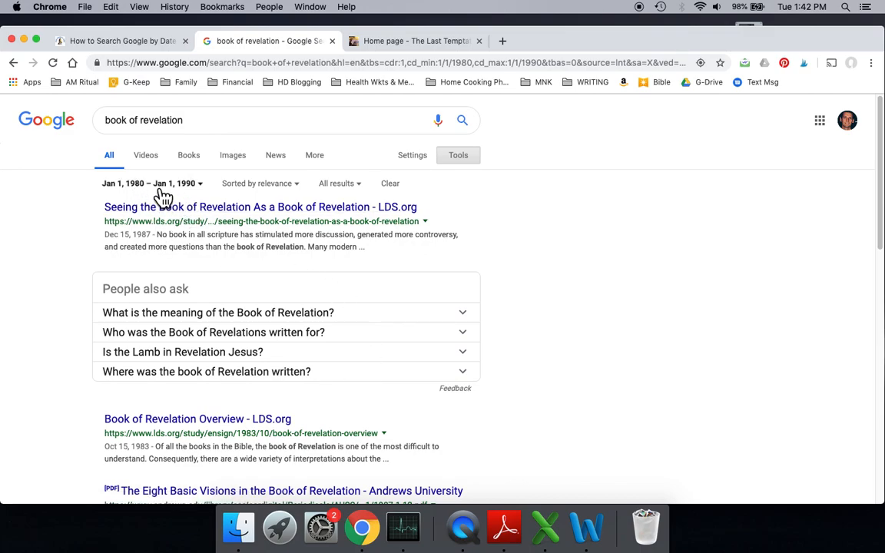
mouse_move(280, 198)
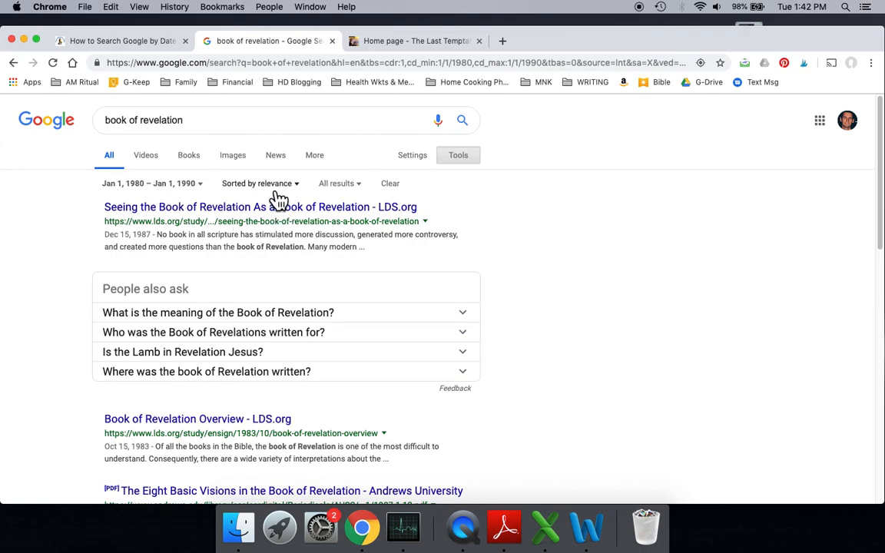
mouse_move(361, 198)
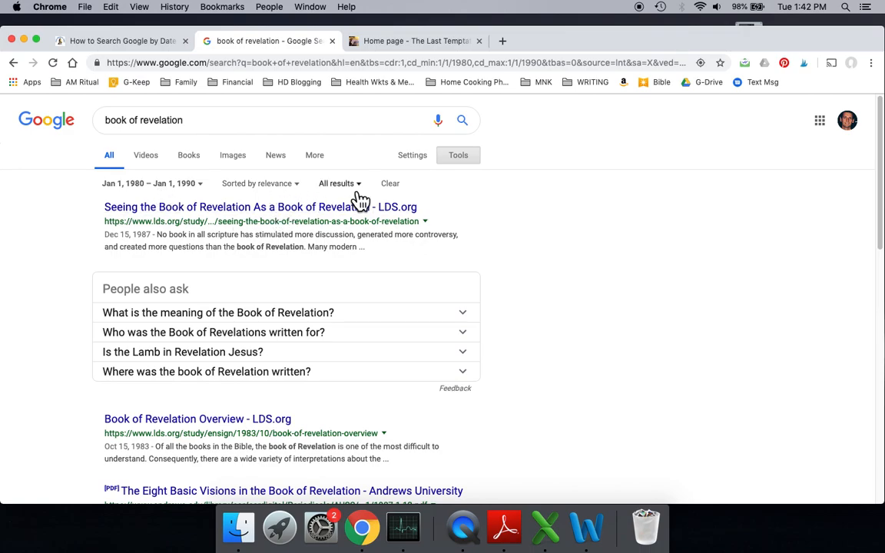
Switch All results to Verbatim and browse the verbatim matches for 'book of revelations'.
click(336, 183)
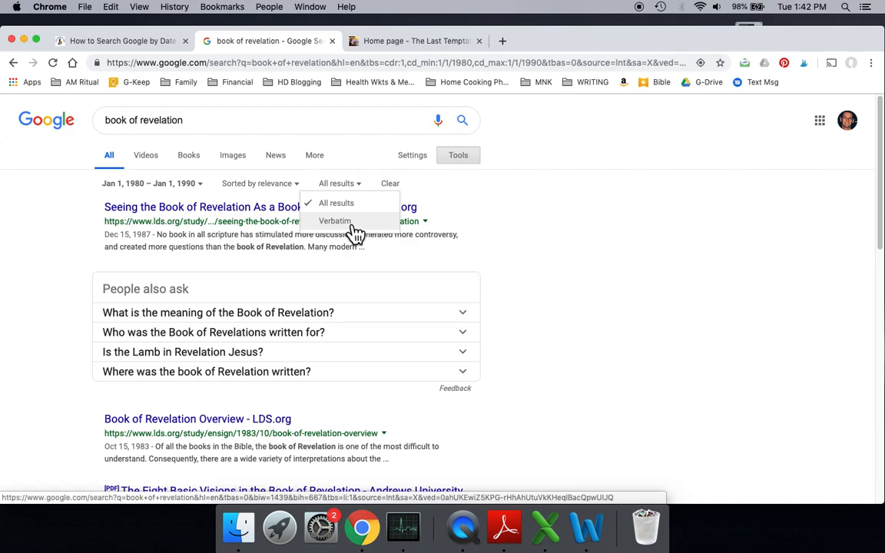
click(335, 221)
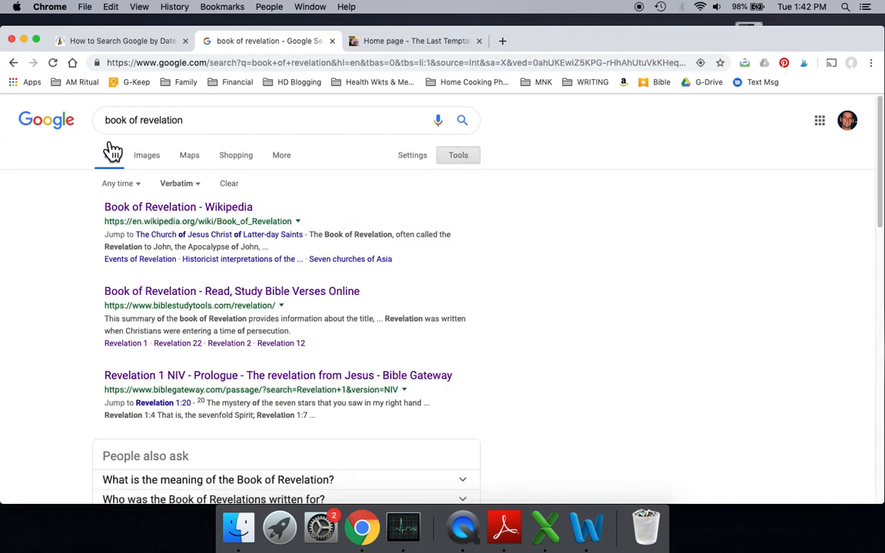
scroll(down, 3)
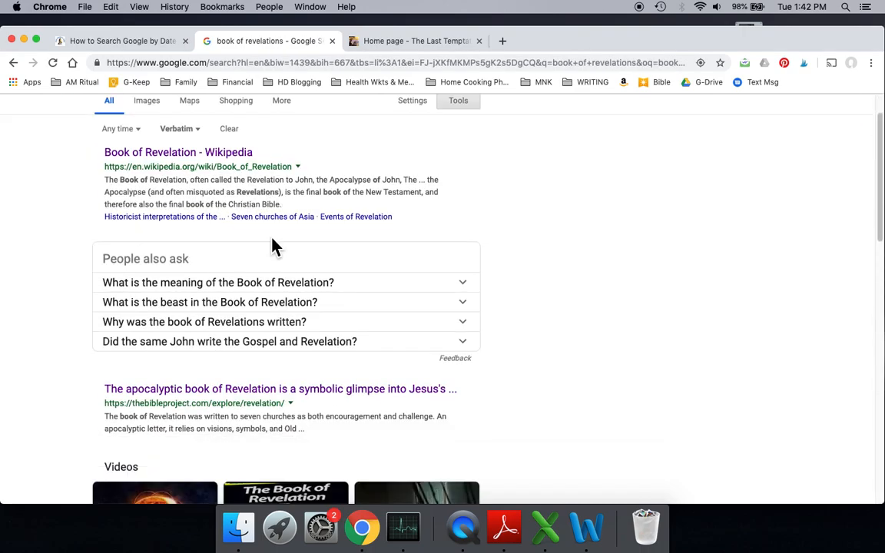
scroll(down, 3)
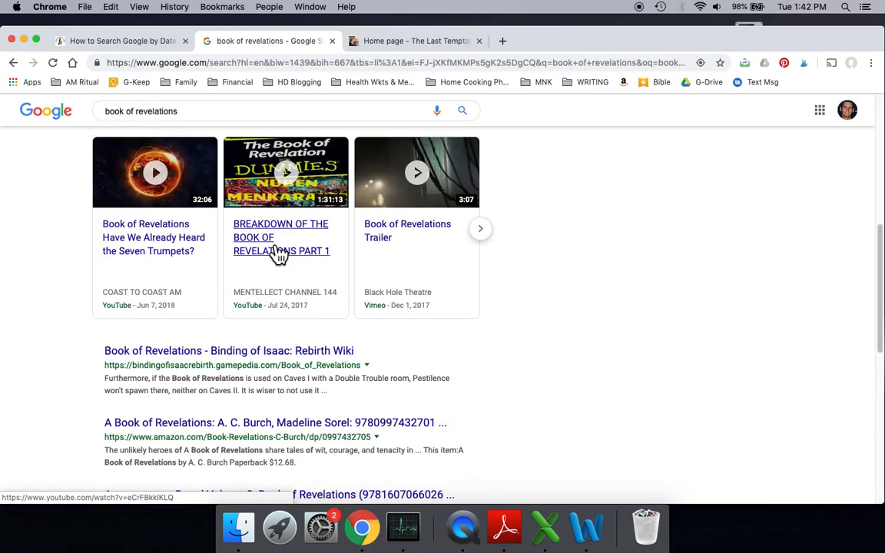
scroll(down, 3)
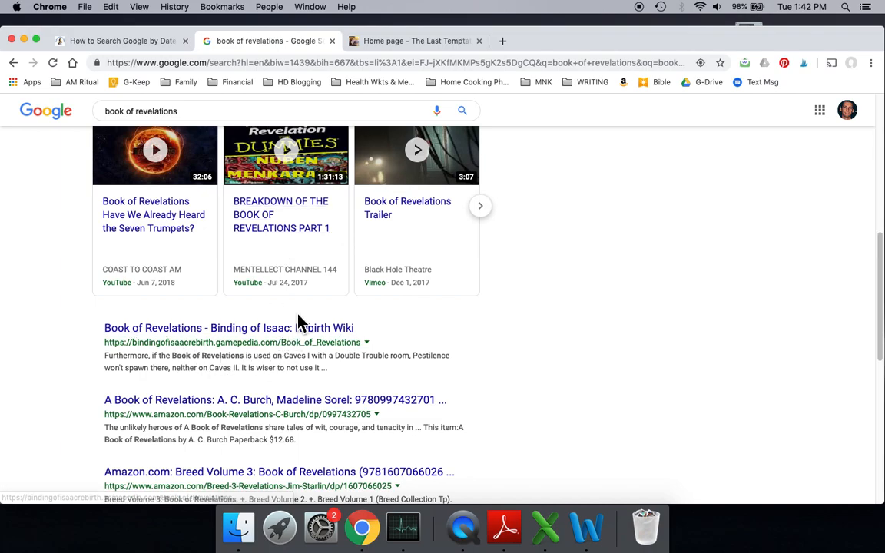
scroll(up, 3)
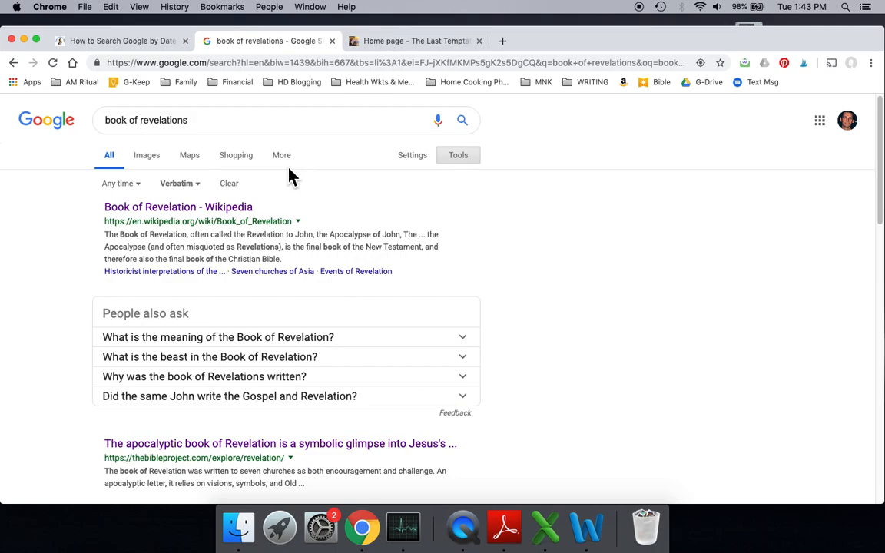
click(414, 40)
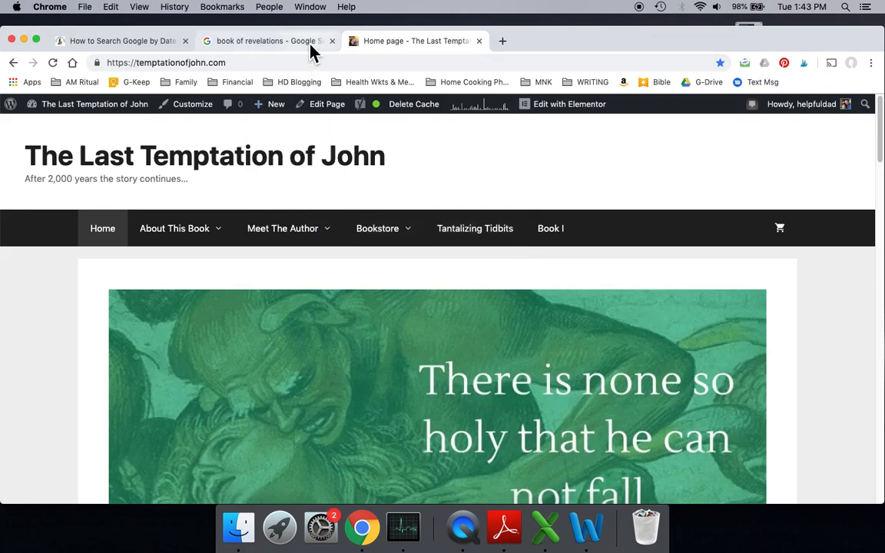
click(268, 40)
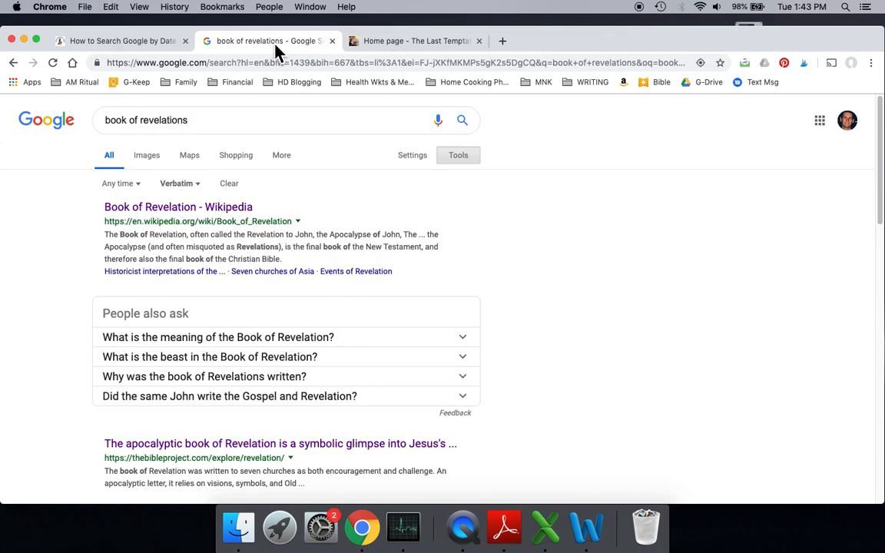
Return to That Helpful Dad's 'How to Search Google by Date' article and skim it back to the top.
click(115, 40)
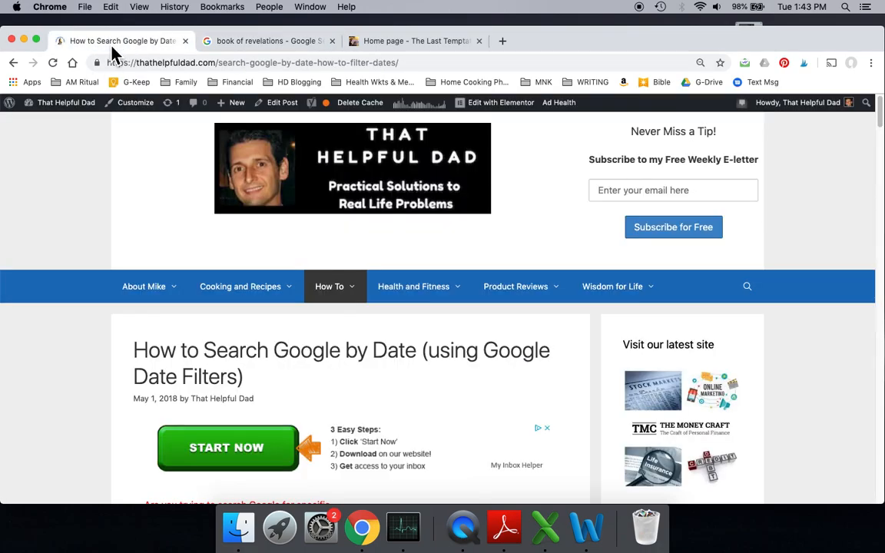
scroll(down, 3)
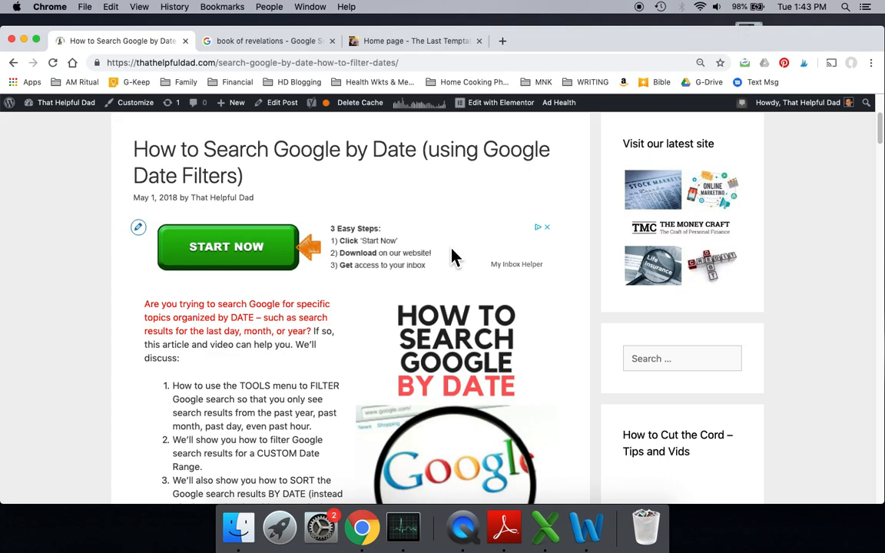
scroll(up, 3)
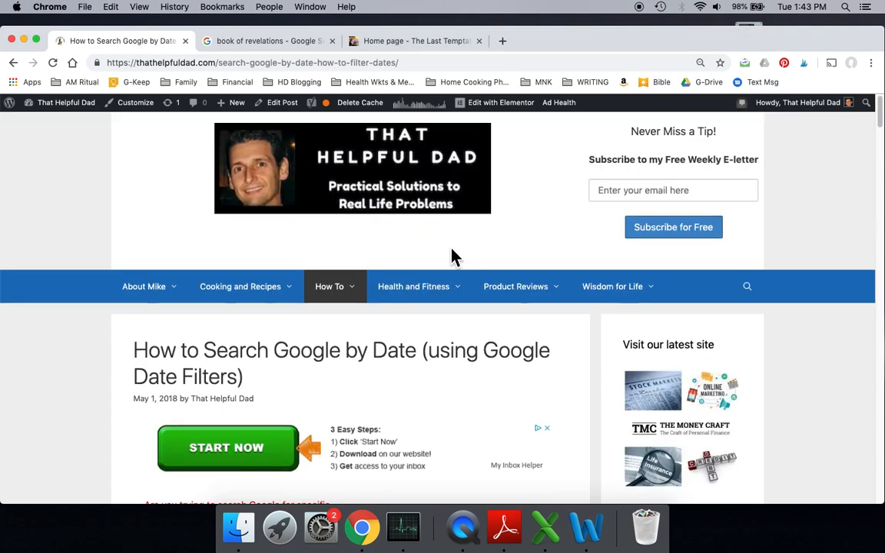
mouse_move(657, 41)
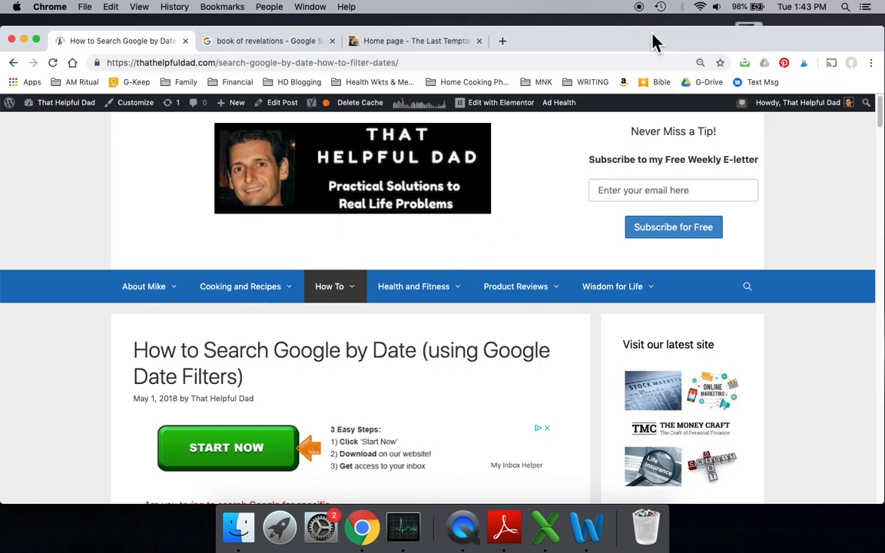